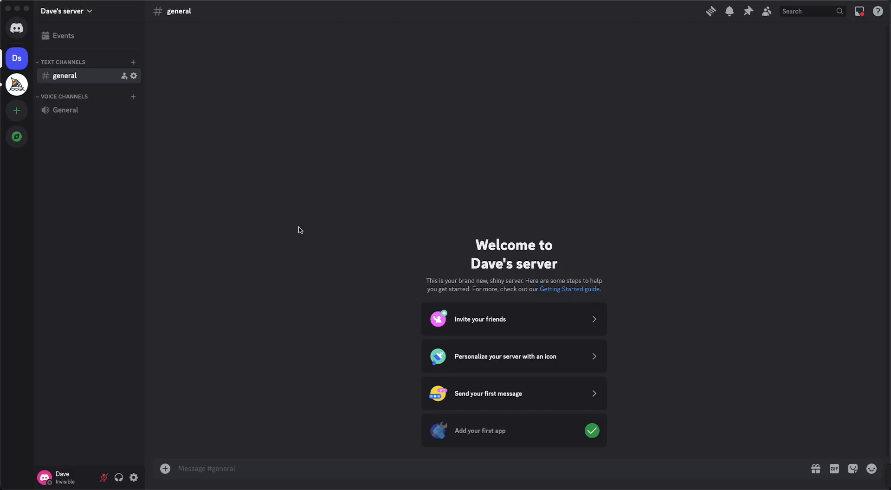
mouse_move(305, 237)
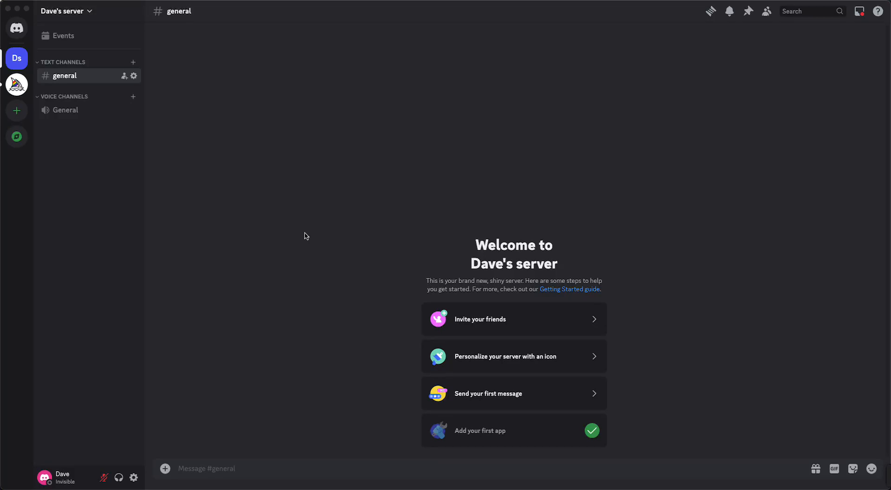
mouse_move(232, 241)
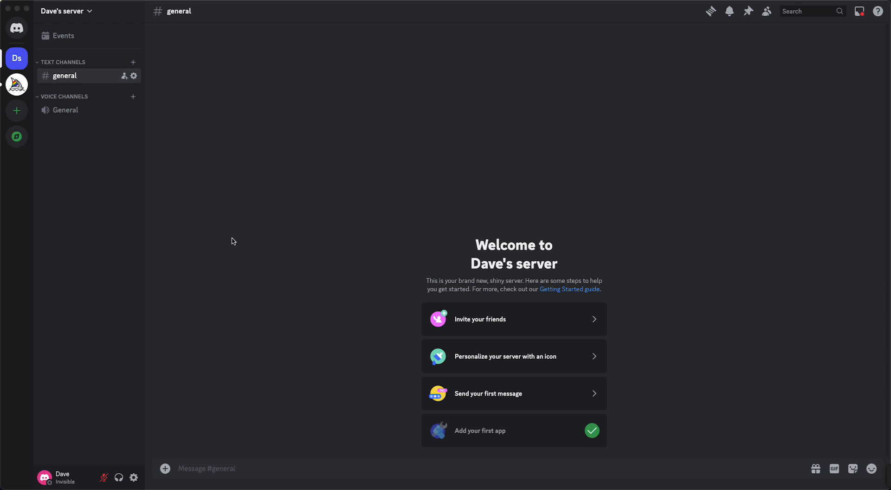
mouse_move(52, 17)
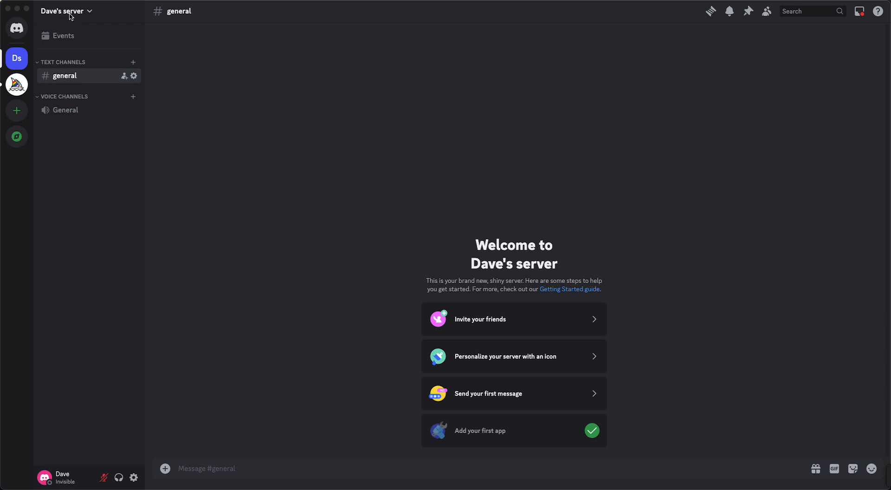
left_click(67, 11)
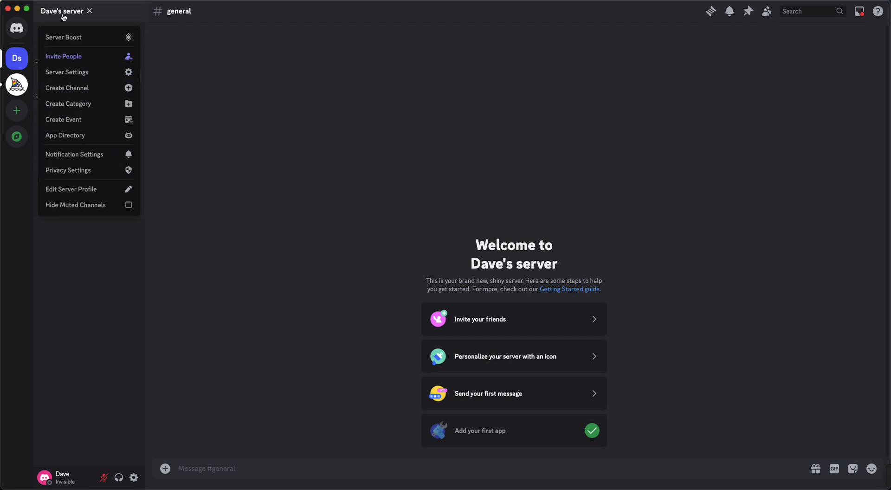
mouse_move(56, 139)
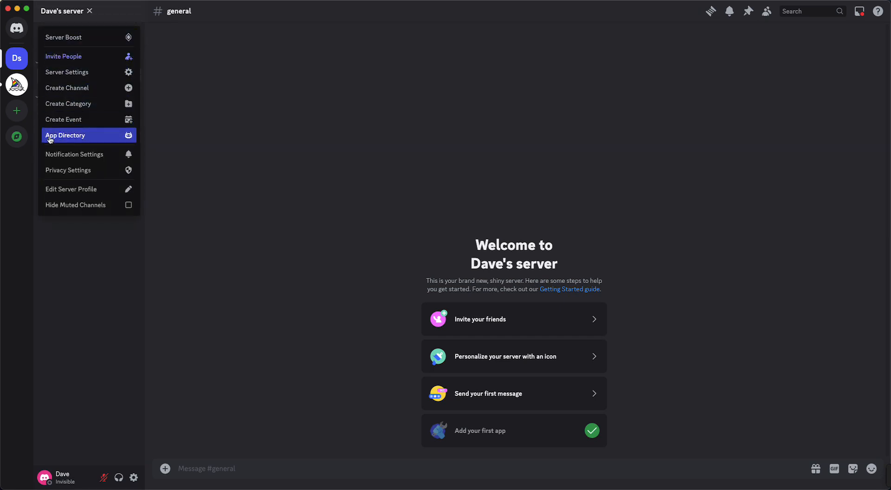
left_click(65, 136)
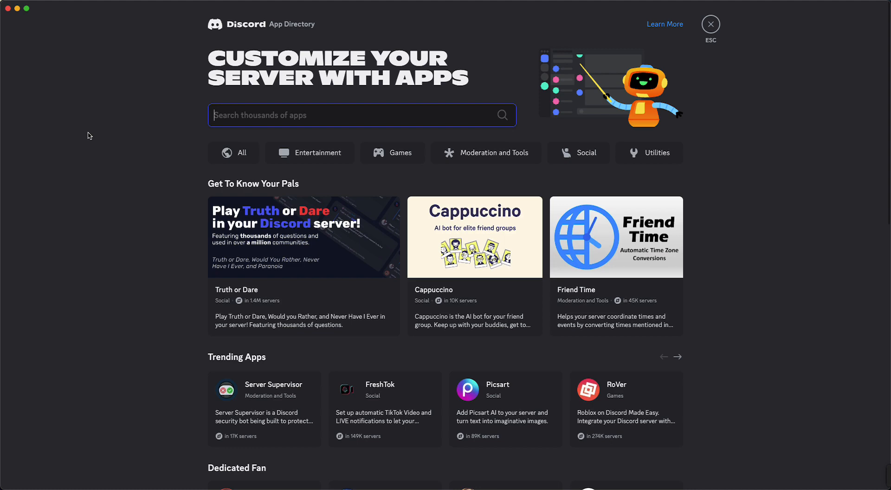
mouse_move(141, 134)
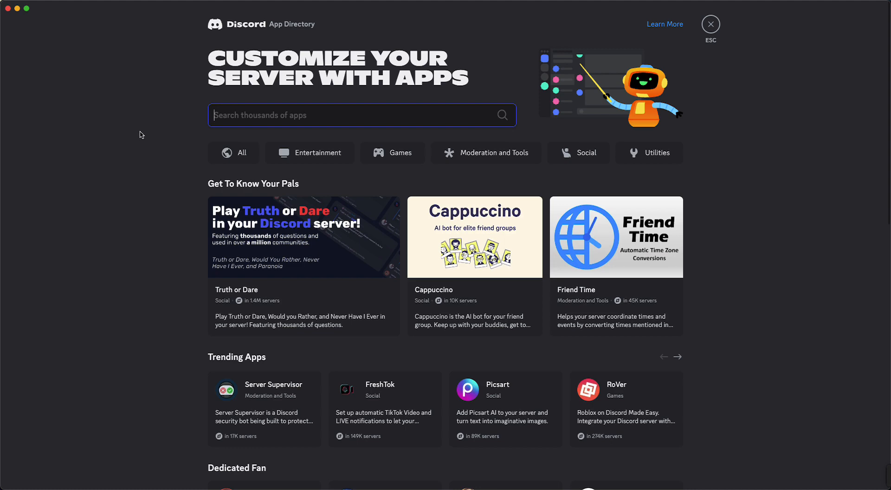
scroll("down", 3)
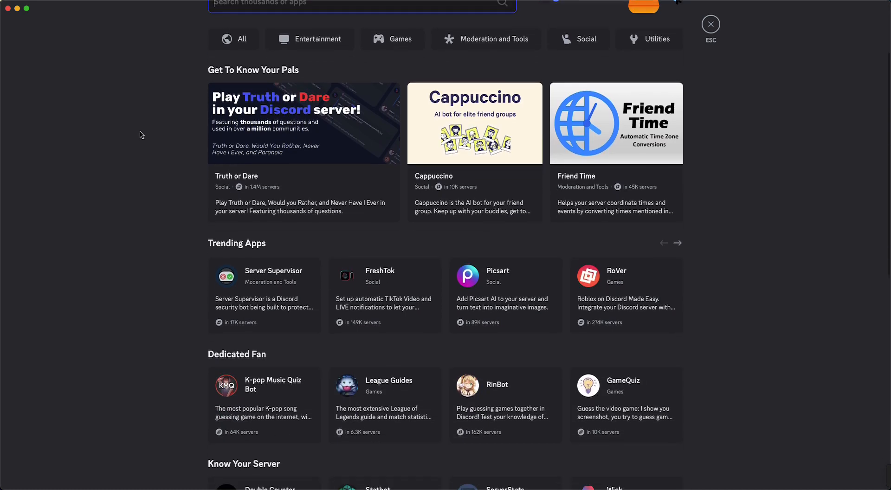
scroll("down", 3)
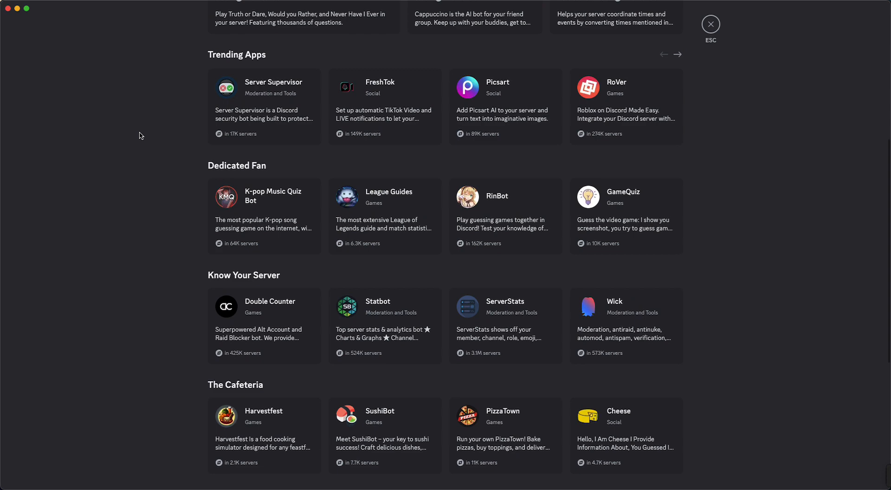
scroll("down", 3)
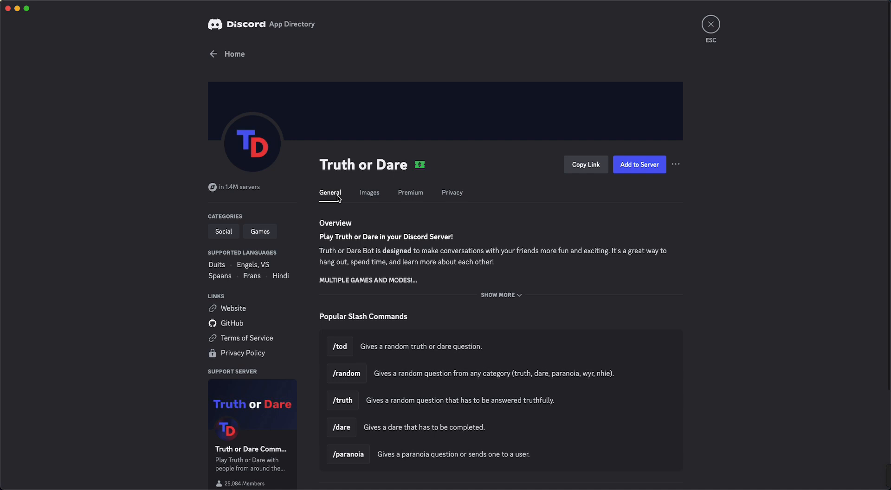
mouse_move(230, 260)
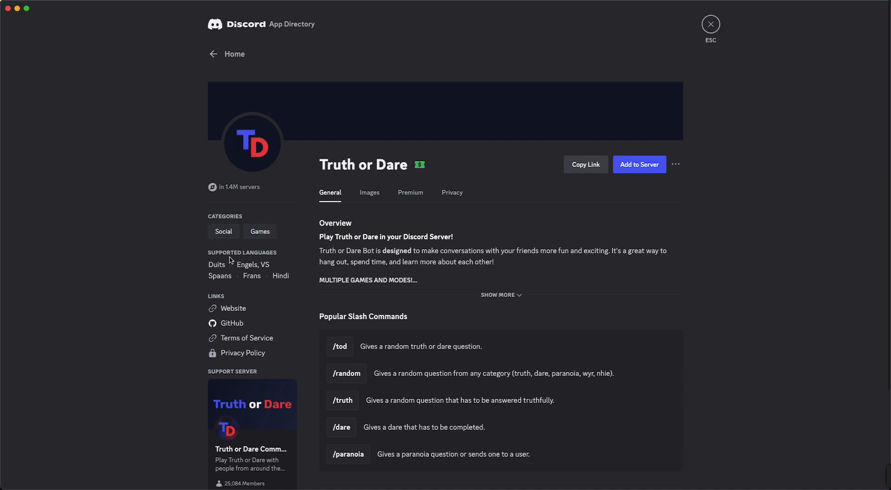
mouse_move(270, 270)
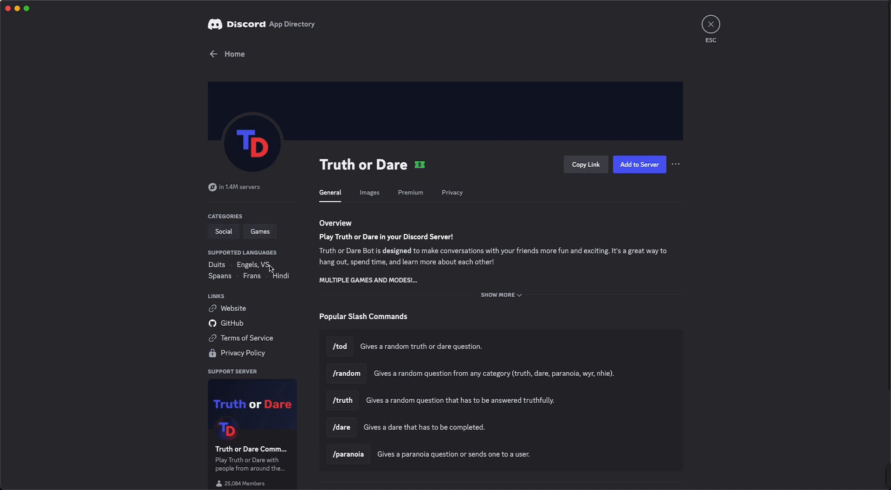
Review Truth or Dare's Privacy permissions and data access, then return to its General overview
scroll("down", 3)
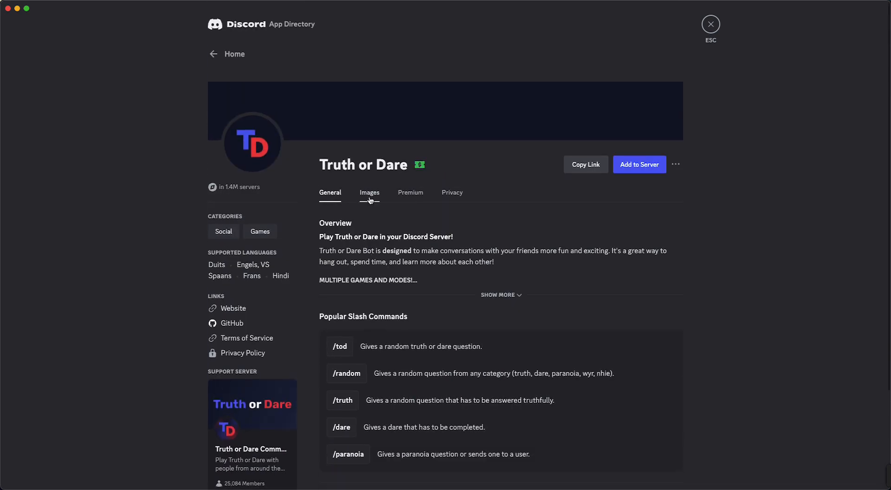
left_click(452, 193)
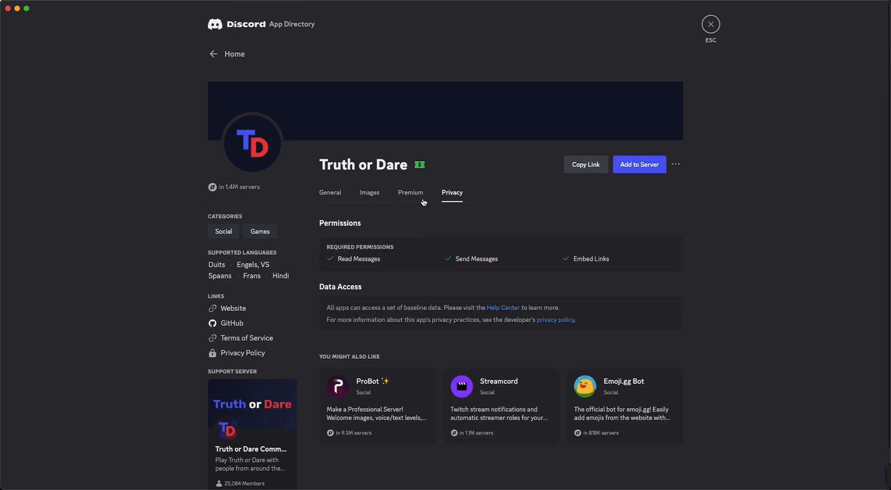
left_click(330, 193)
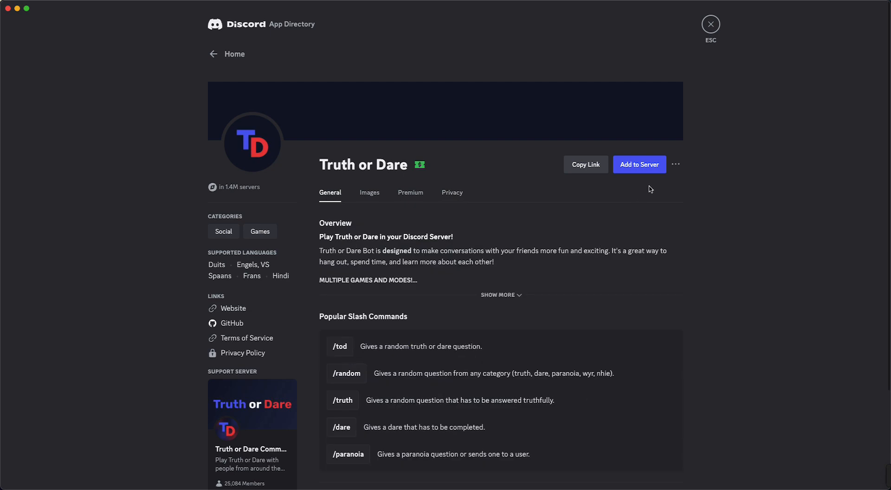
left_click(639, 164)
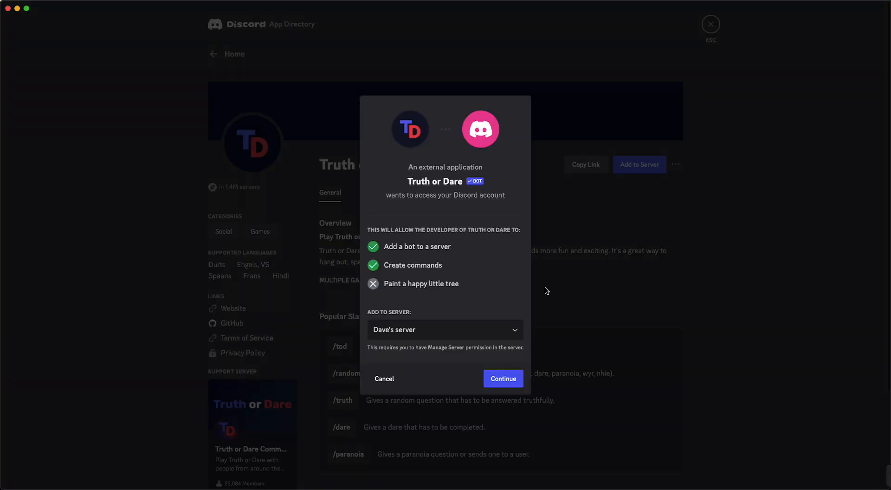
left_click(445, 330)
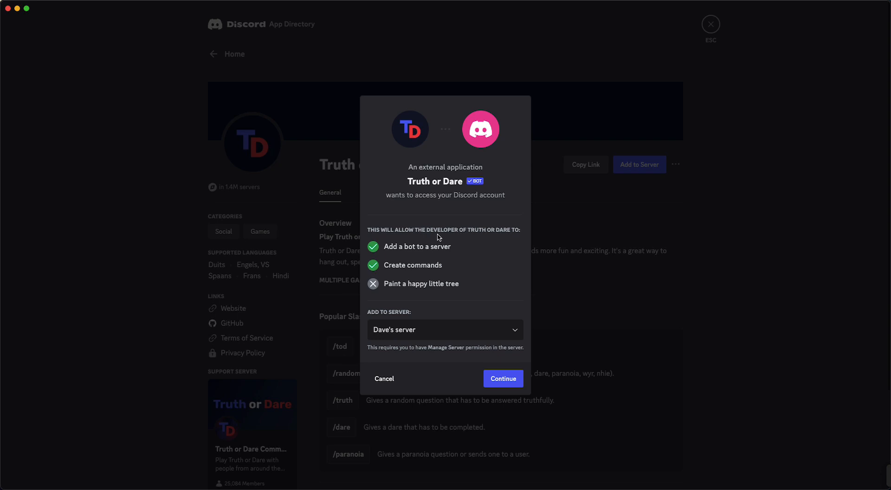
mouse_move(456, 240)
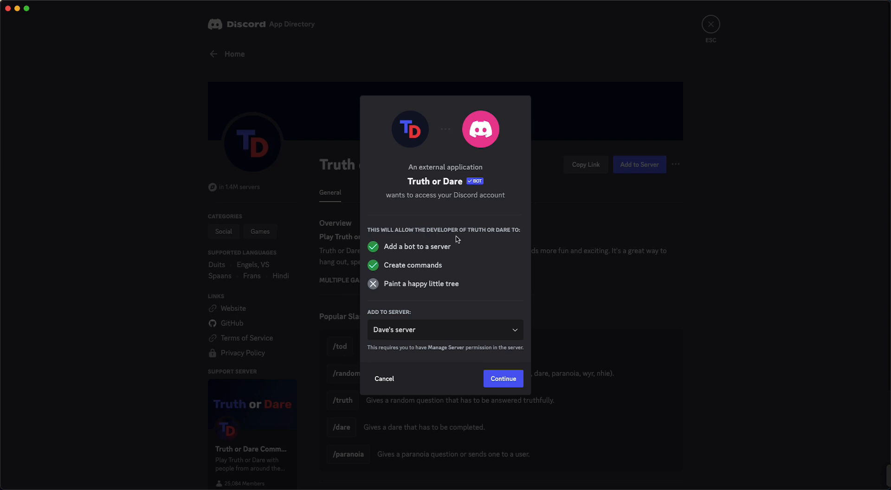
mouse_move(495, 385)
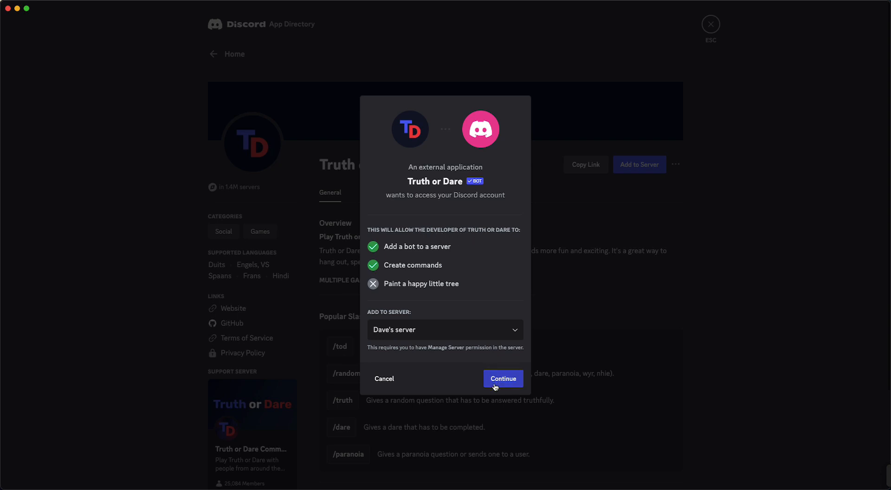
left_click(503, 379)
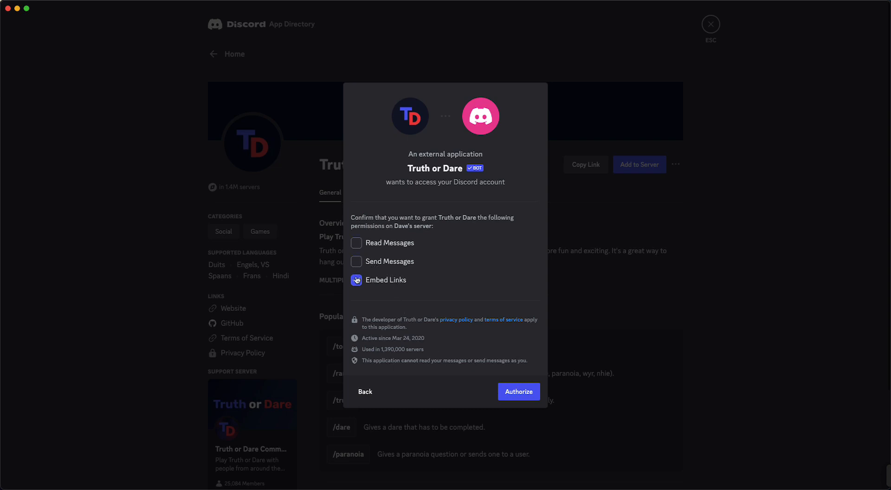
Grant the bot Embed Links, Send Messages and Read Messages permissions
left_click(357, 280)
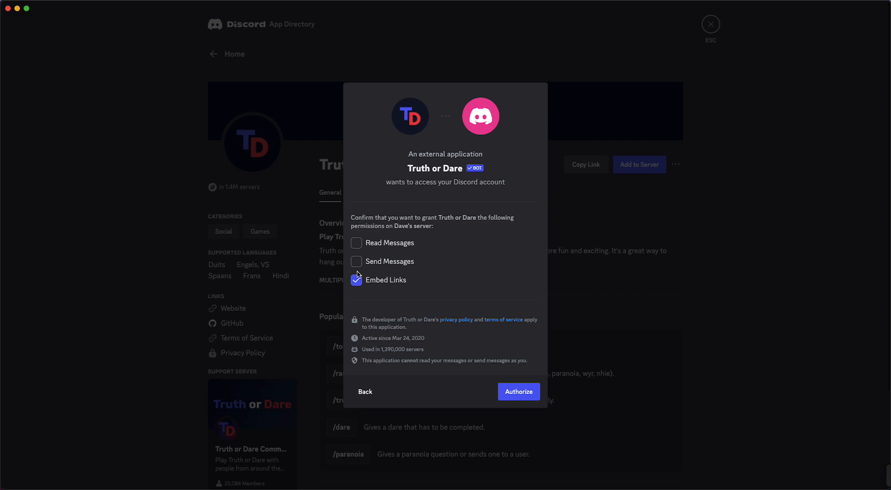
left_click(356, 243)
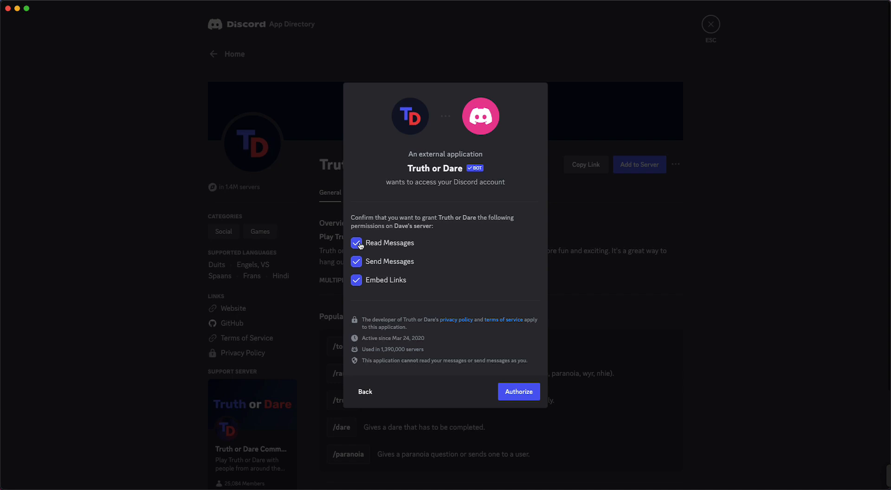
left_click(357, 243)
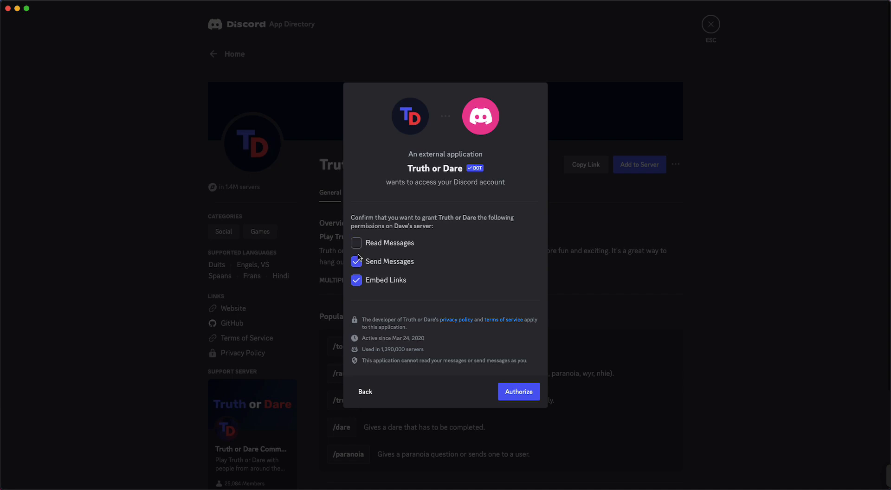
left_click(357, 243)
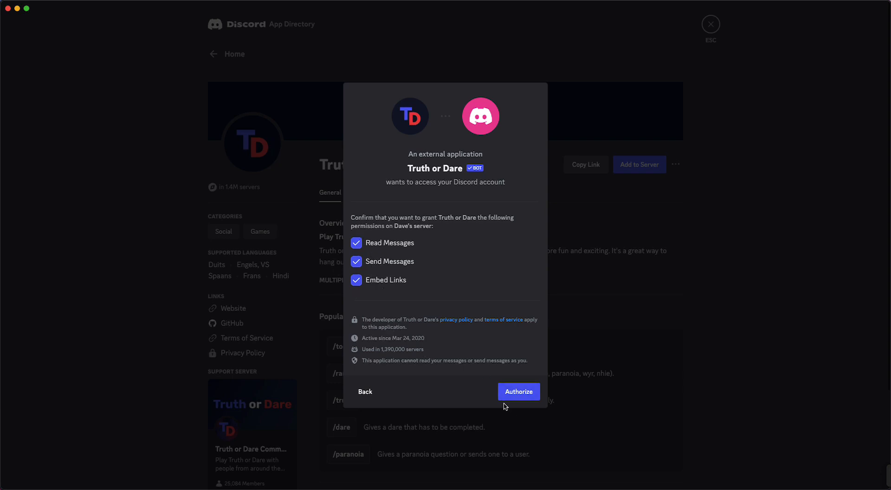
left_click(518, 391)
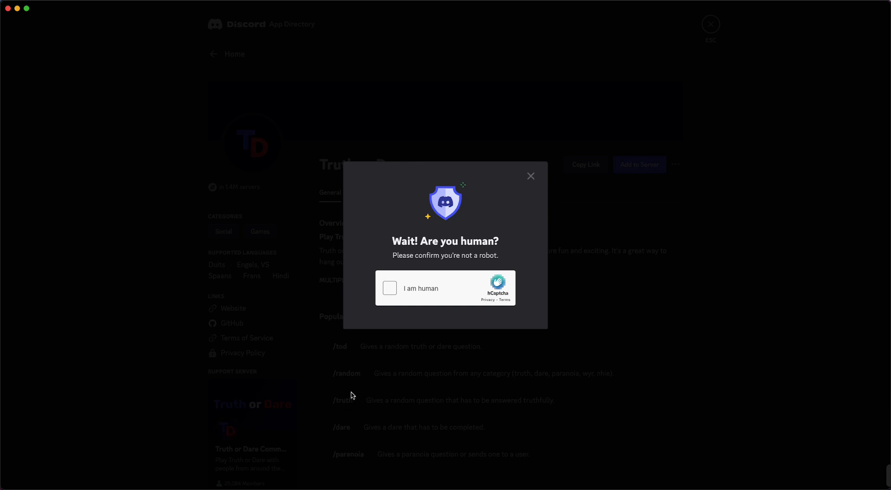
left_click(390, 288)
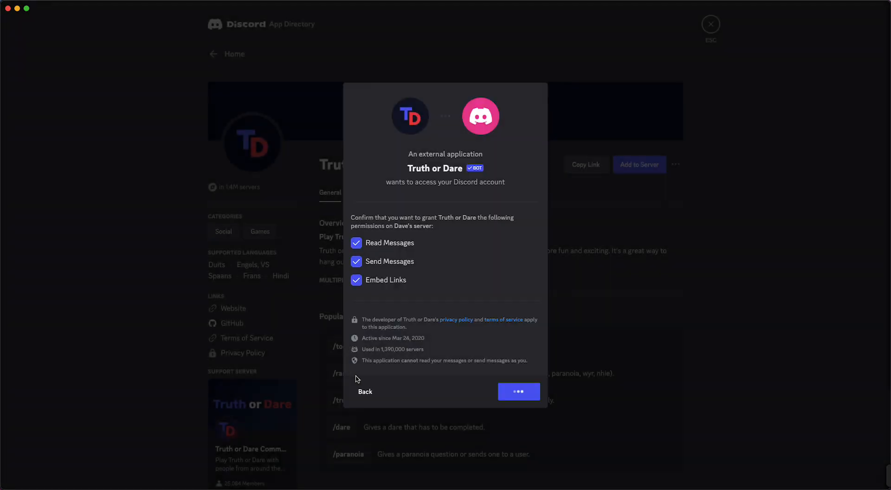
left_click(519, 391)
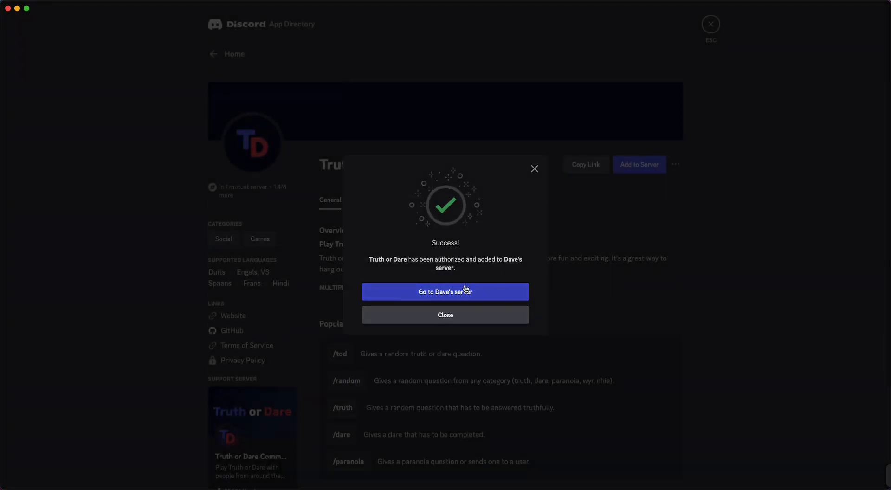
left_click(445, 293)
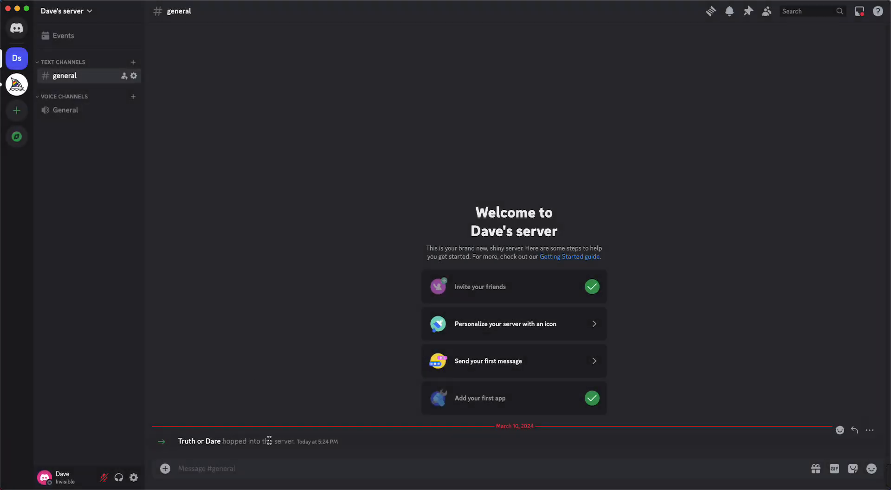
mouse_move(258, 352)
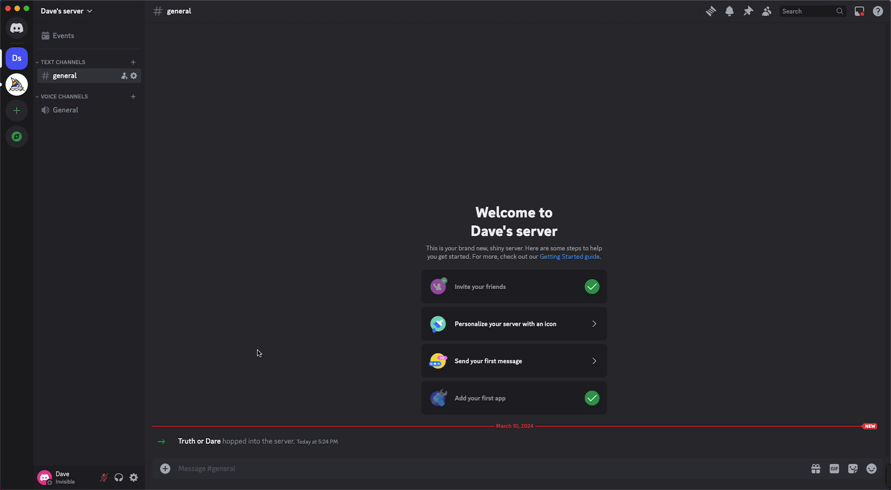
mouse_move(234, 345)
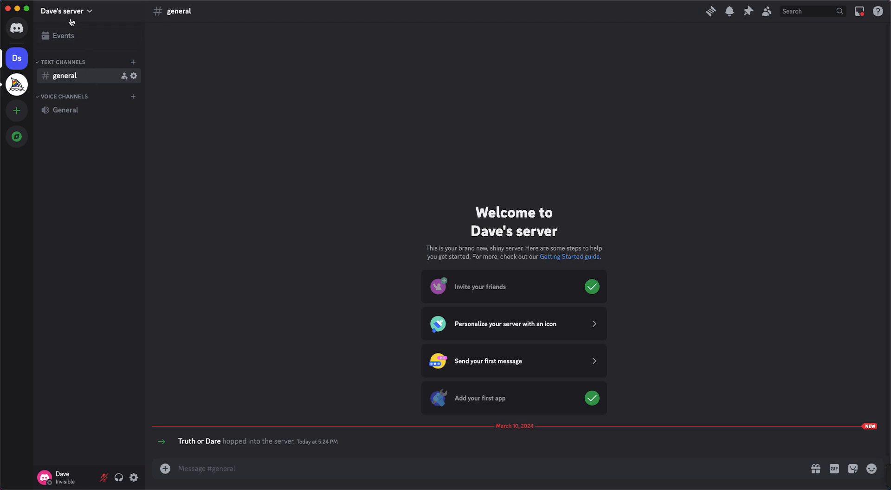
mouse_move(62, 16)
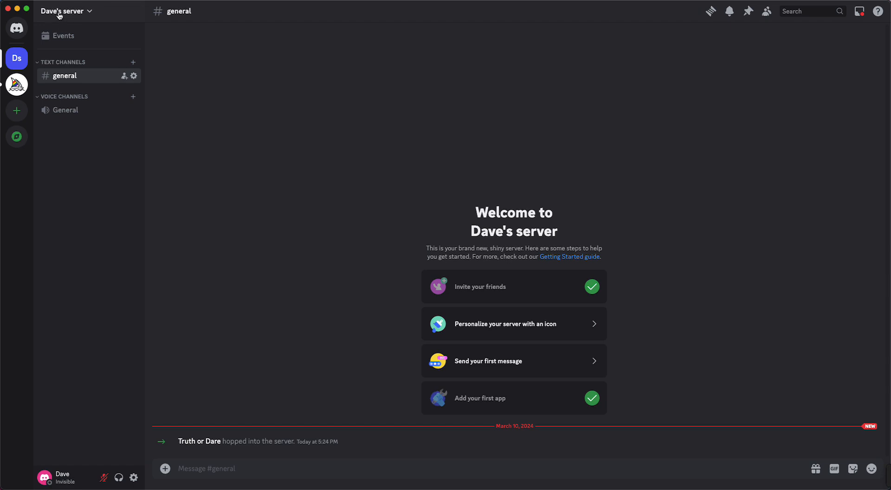
Reach Dave's Server Settings Integrations page listing Truth or Dare among bots and apps
left_click(65, 12)
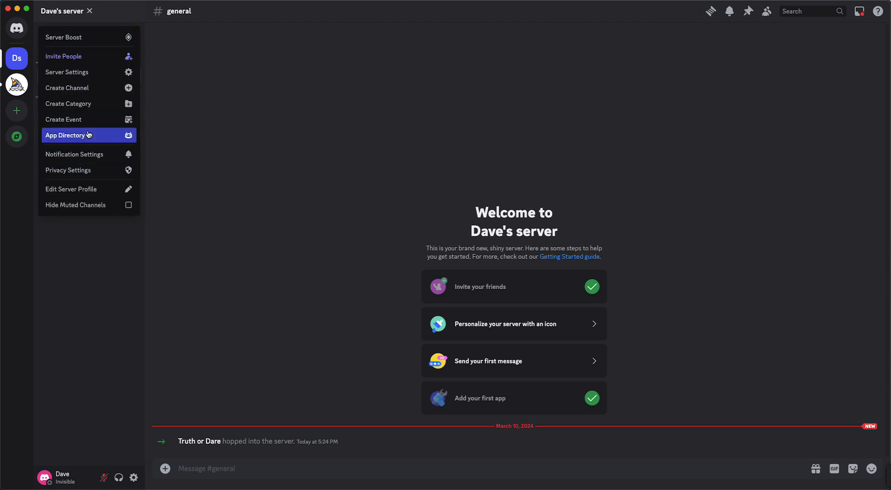
mouse_move(67, 196)
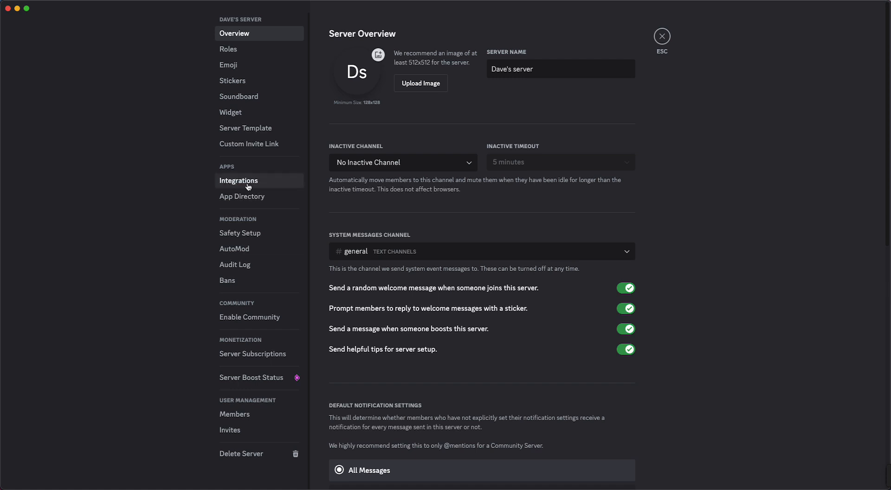
left_click(239, 181)
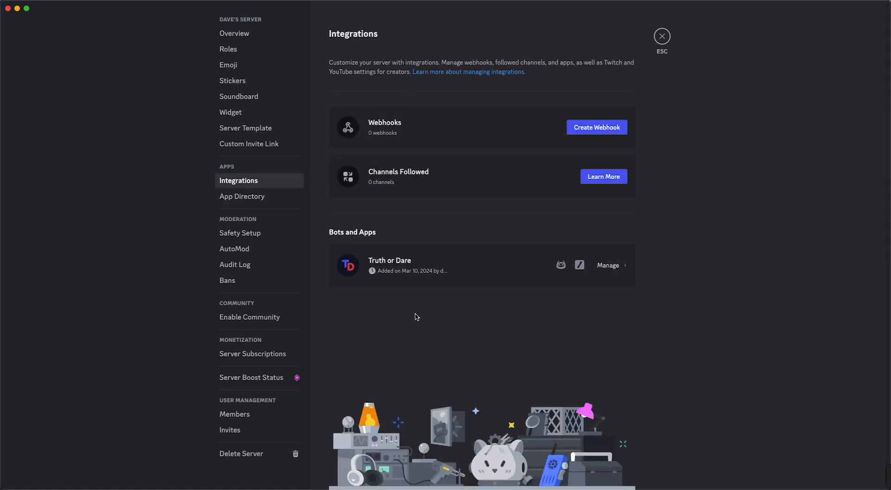
mouse_move(465, 290)
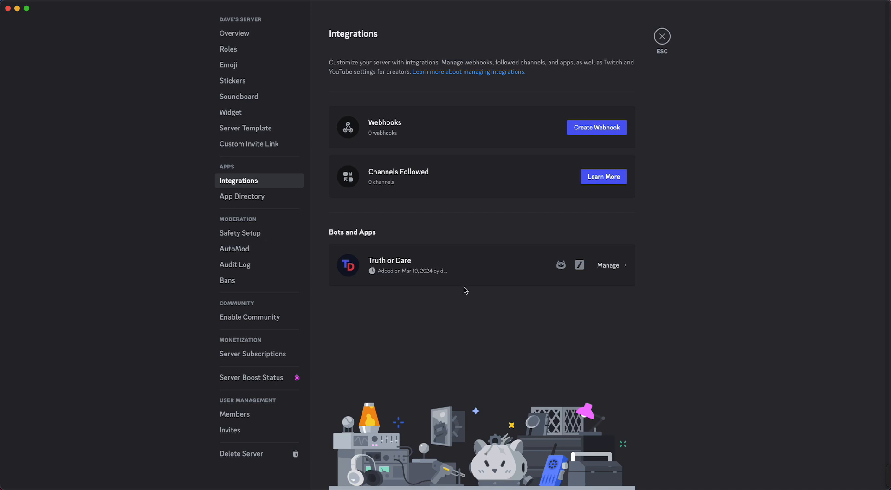
mouse_move(606, 270)
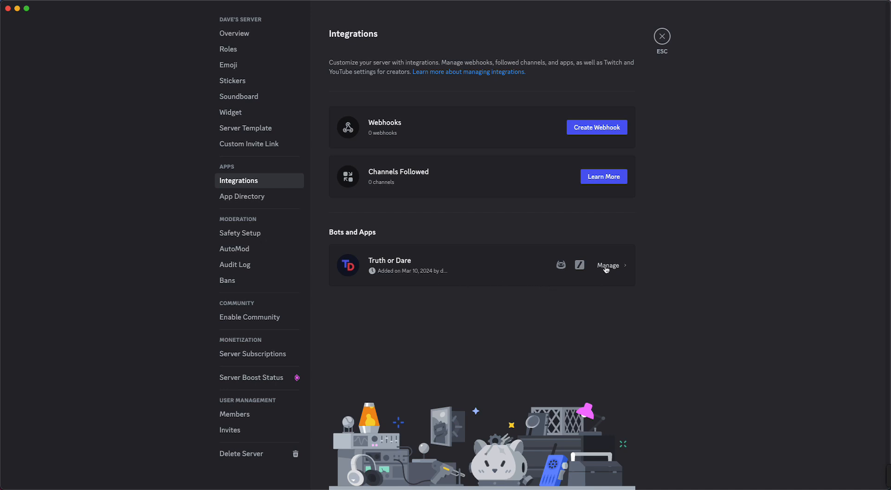
Manage the Truth or Dare integration and confirm Remove App to delete it from the server
left_click(608, 265)
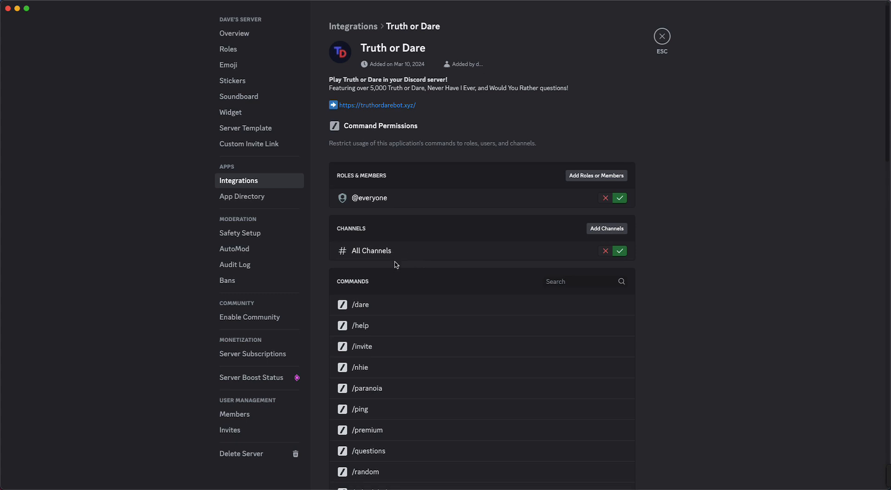
scroll("down", 3)
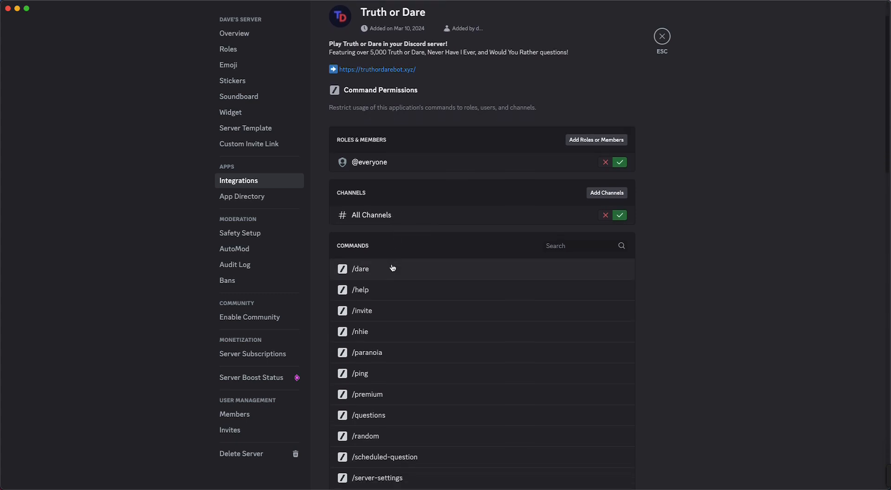
scroll("down", 3)
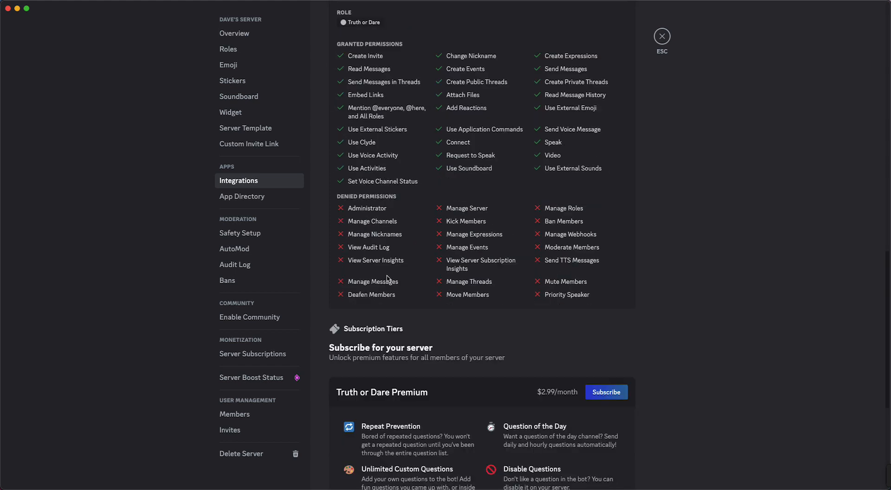
scroll("down", 3)
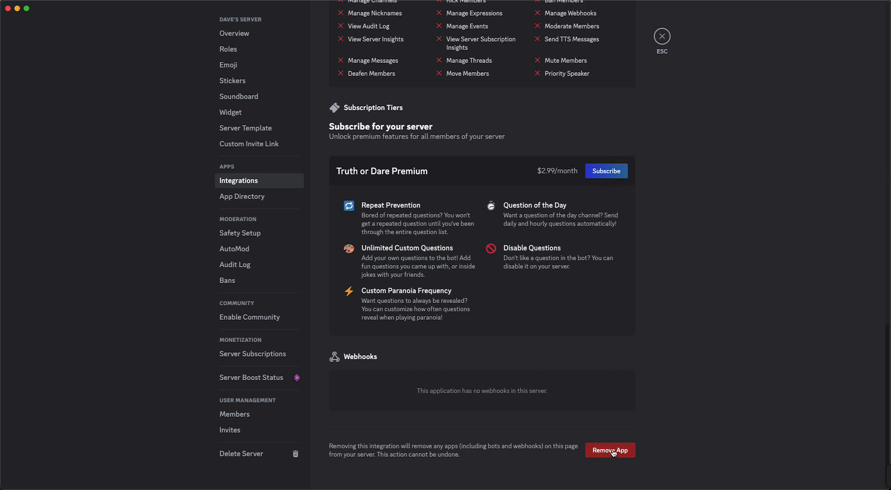
left_click(609, 450)
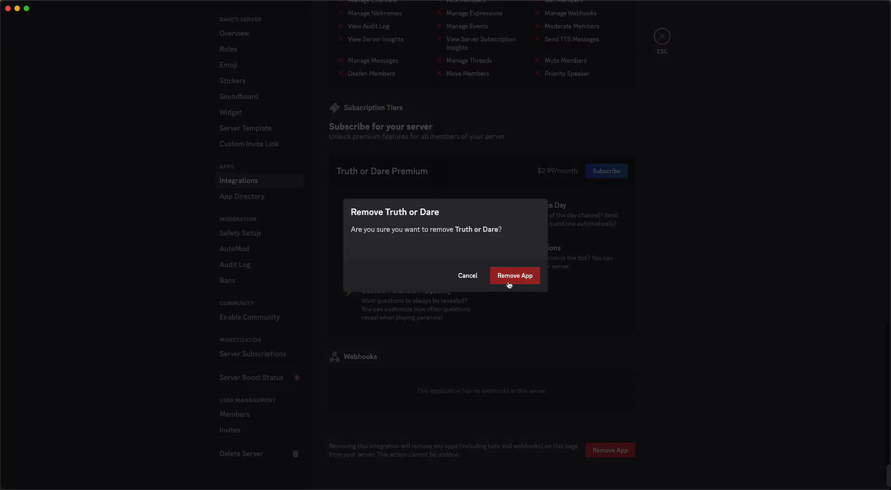
left_click(467, 275)
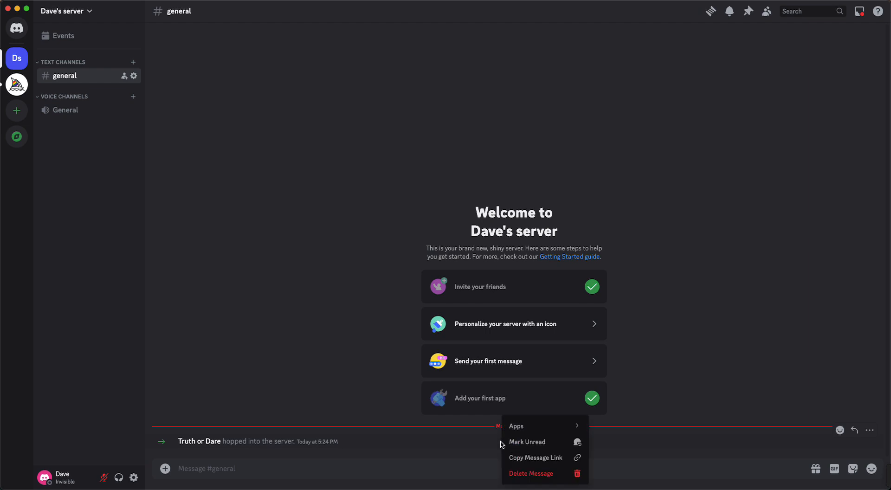
mouse_move(328, 394)
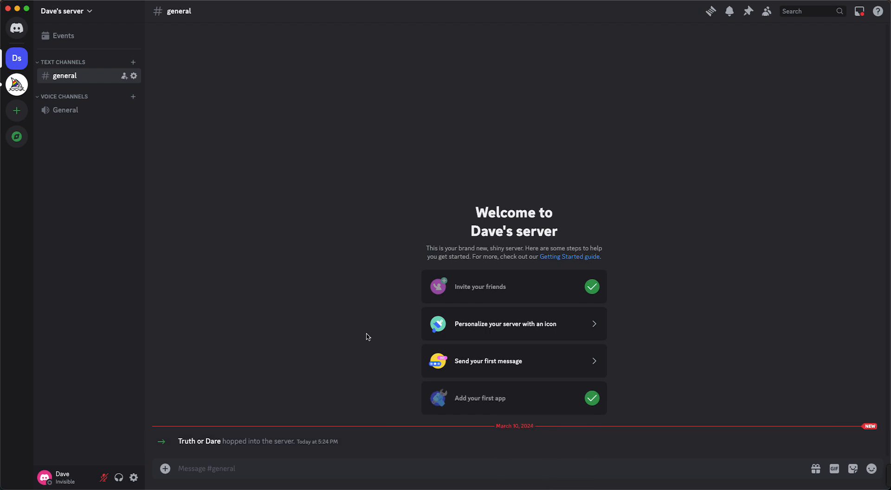
mouse_move(646, 52)
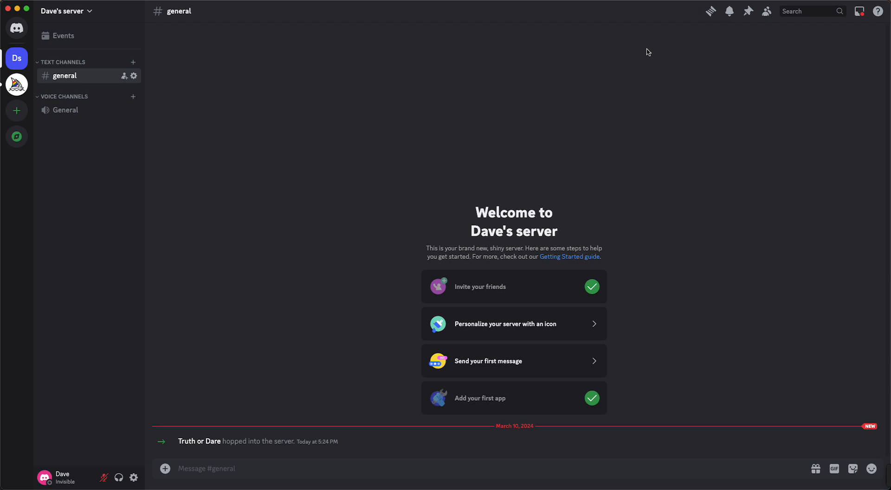
mouse_move(651, 8)
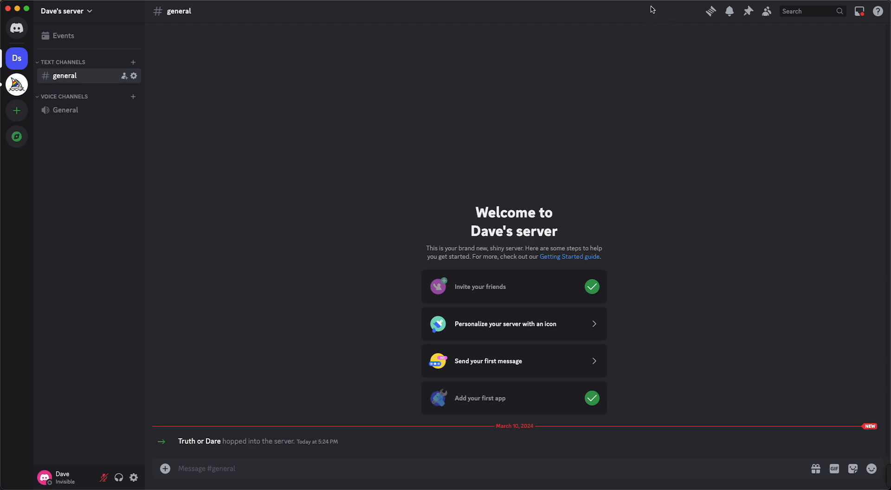